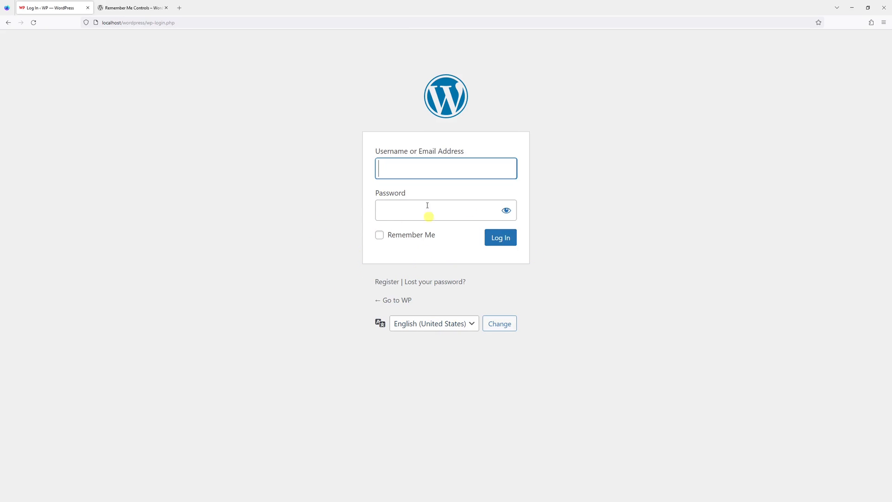
{"action": "mouse_move", "coordinate": [352, 295]}
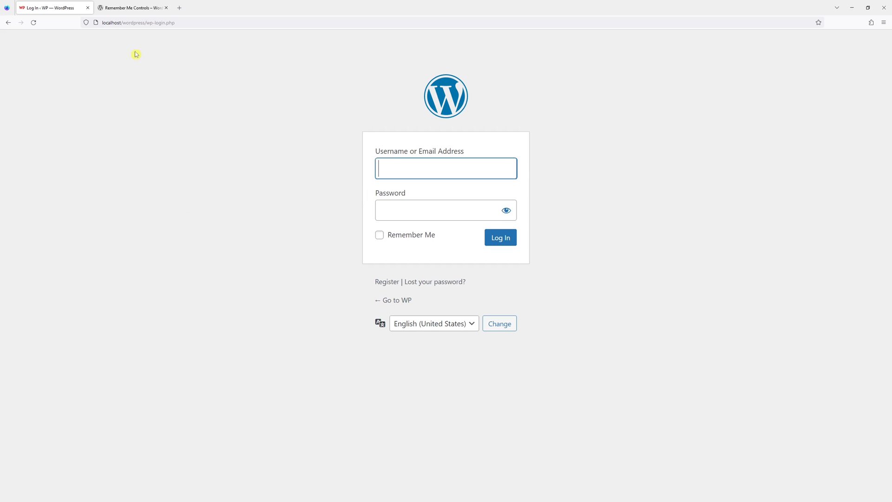
Step: Bring up the Remember Me Controls plugin page in the wordpress.org browser tab
{"action": "left_click", "coordinate": [133, 8]}
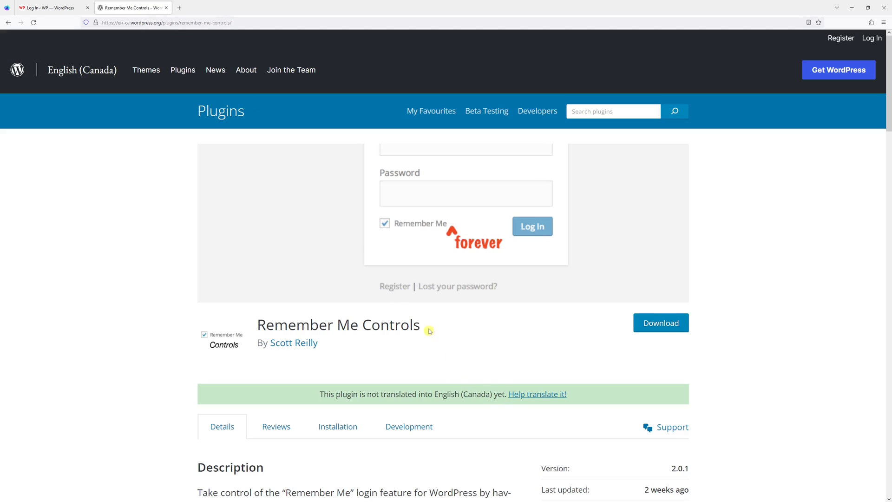
{"action": "mouse_move", "coordinate": [156, 160]}
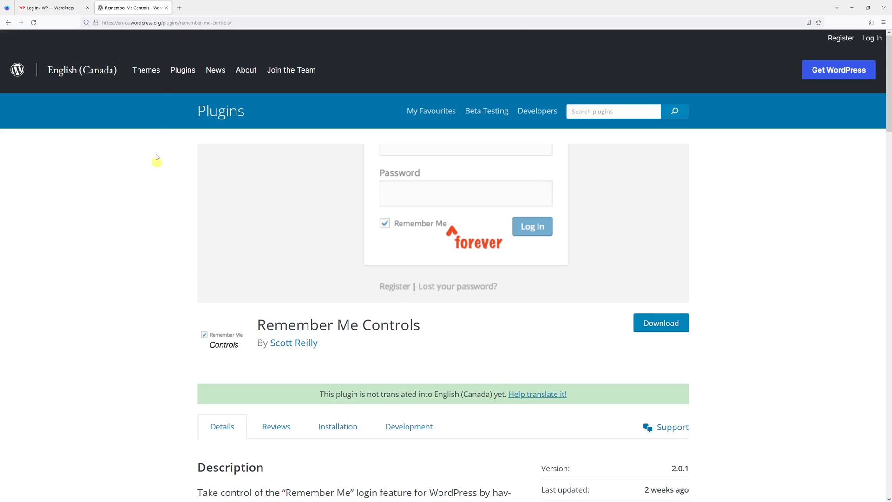
Step: Return to the site's login tab and sign in as admin to reach the dashboard
{"action": "left_click", "coordinate": [48, 7]}
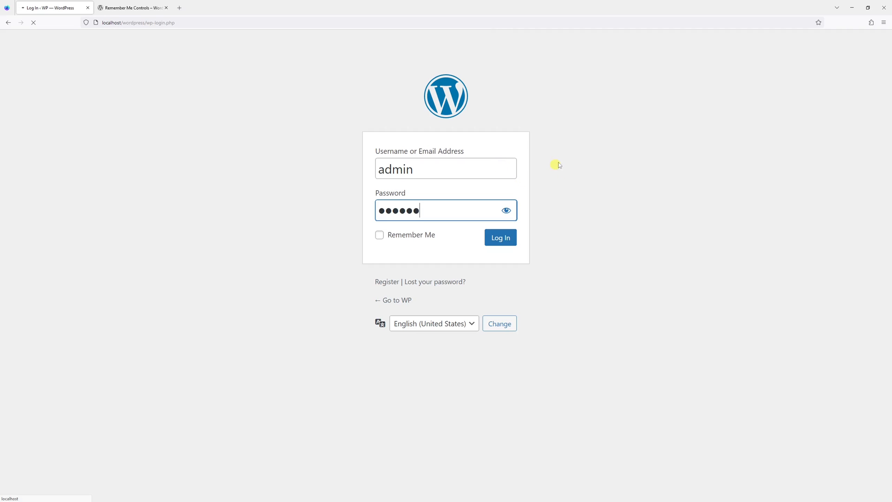
{"action": "left_click", "coordinate": [500, 237]}
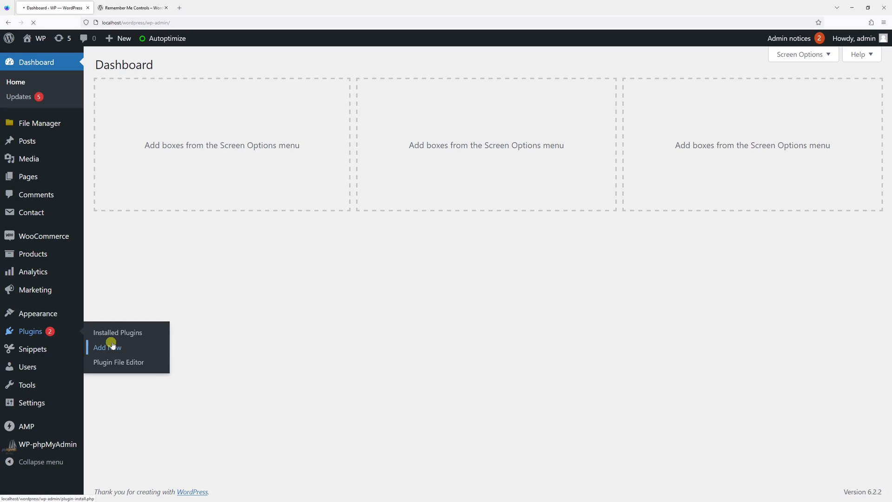
Step: Search the Add New plugins directory for the Remember Me Controls plugin
{"action": "left_click", "coordinate": [101, 347]}
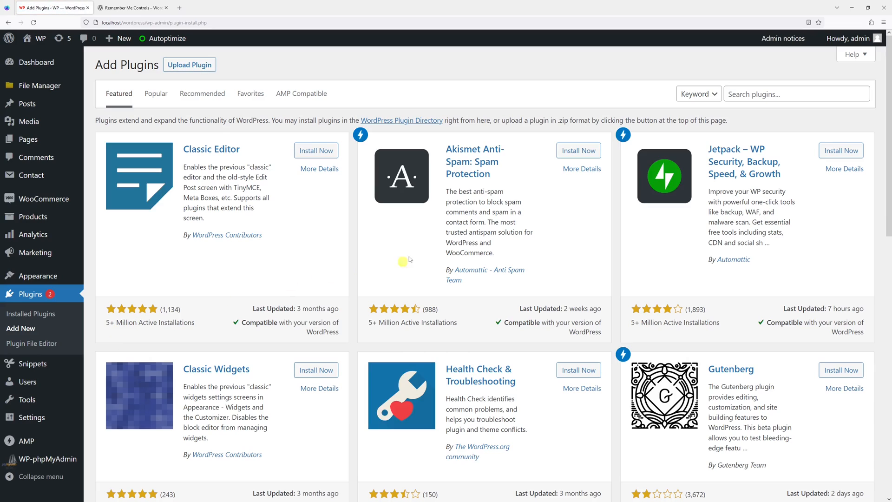
{"action": "left_click", "coordinate": [797, 94]}
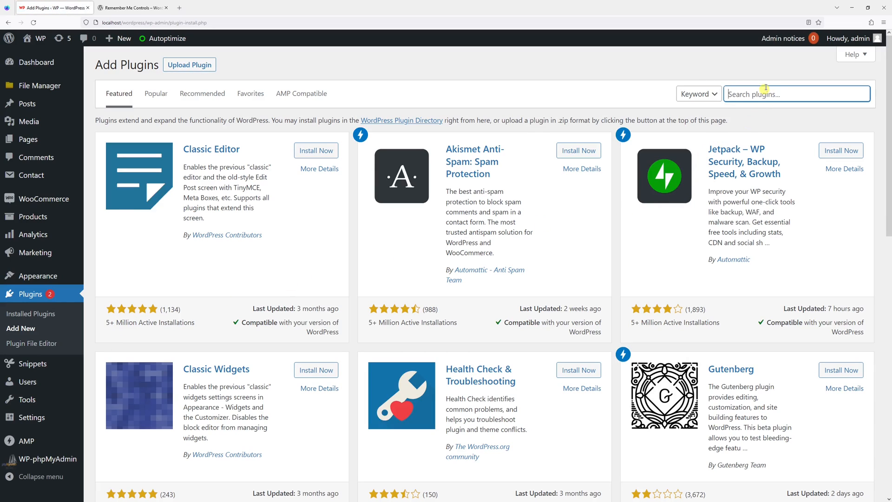
{"action": "type", "text": "remb"}
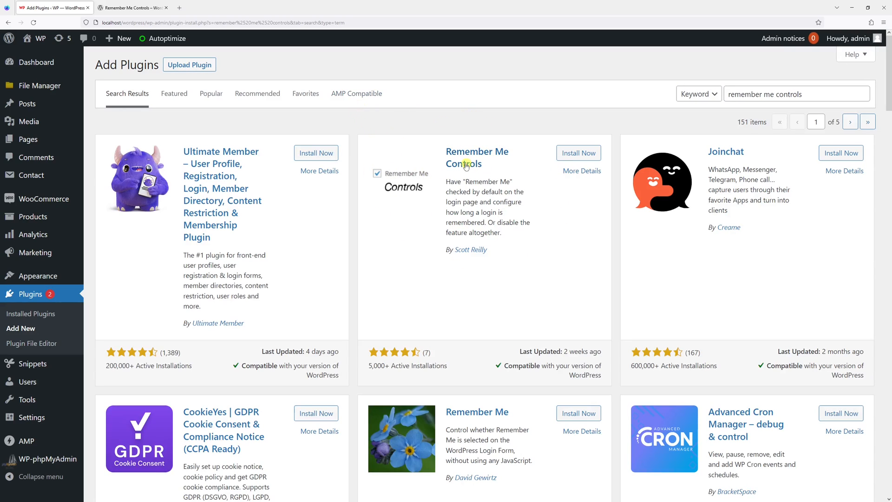
Step: Install Remember Me Controls and activate it on the site
{"action": "left_click", "coordinate": [573, 152]}
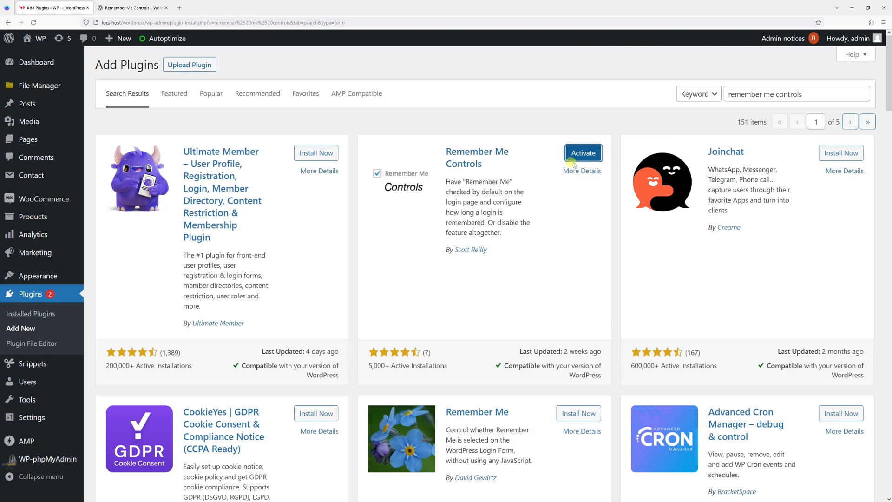
{"action": "left_click", "coordinate": [583, 152]}
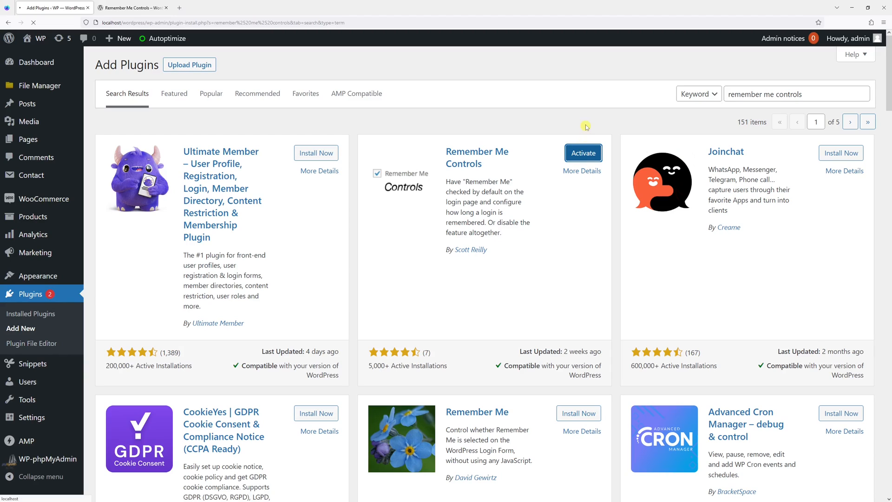
{"action": "left_click", "coordinate": [583, 153]}
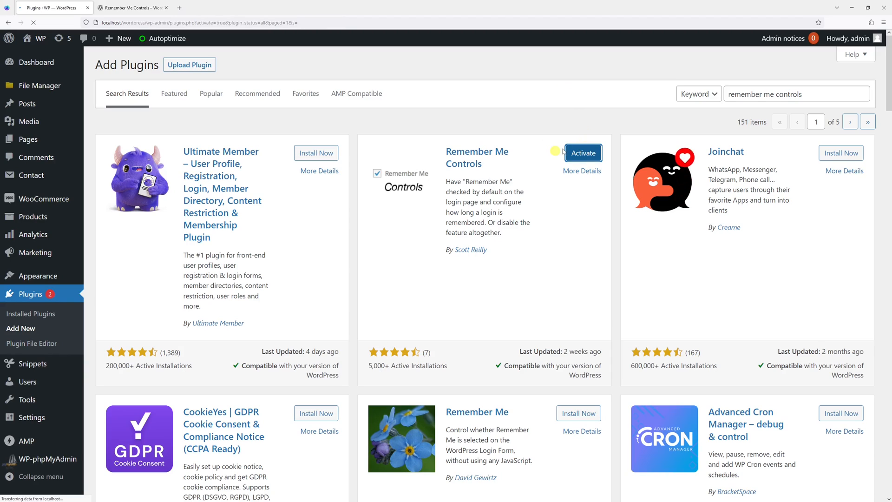
{"action": "left_click", "coordinate": [582, 152]}
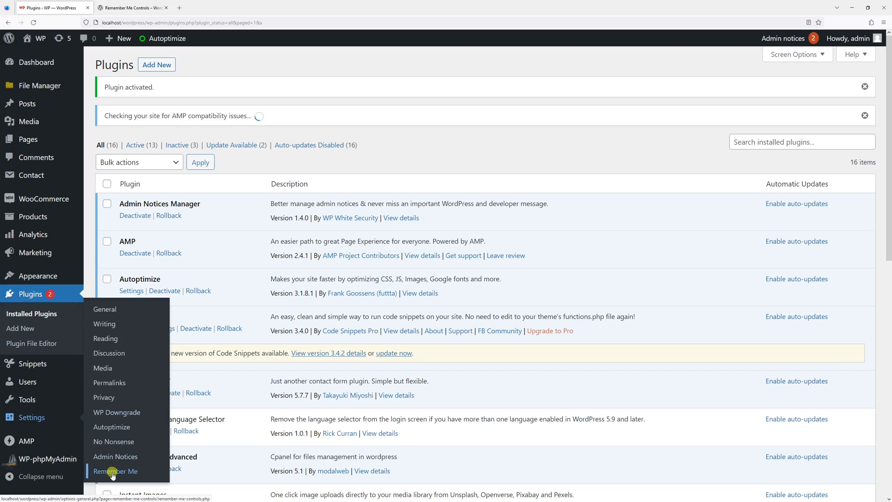
Step: Reach the Remember Me settings page showing the current 14-day session length
{"action": "left_click", "coordinate": [115, 471]}
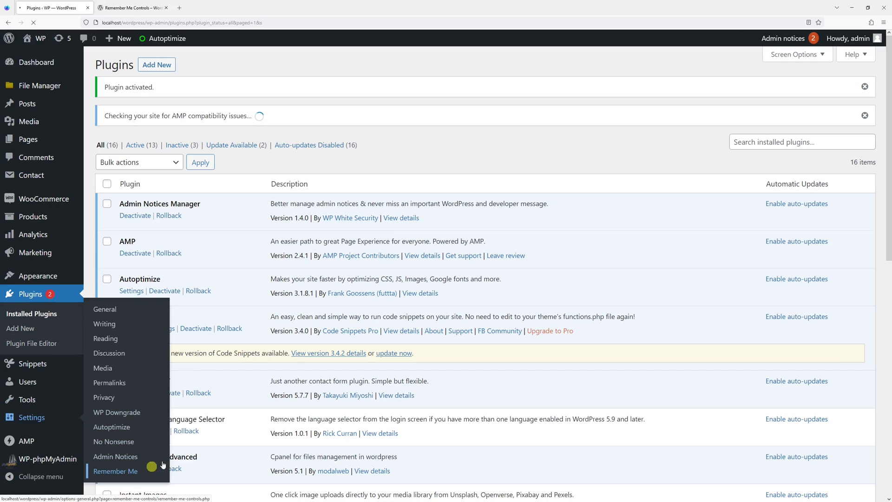
{"action": "left_click", "coordinate": [115, 470]}
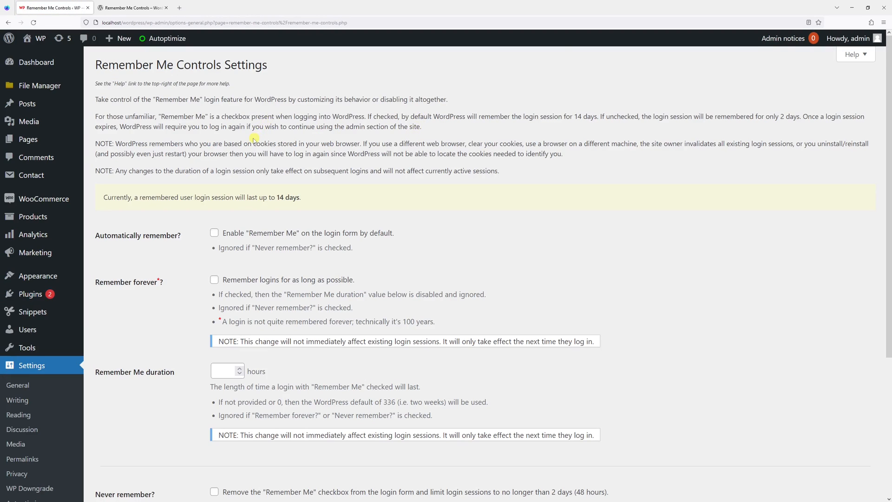
Step: Enable the Never remember? option and save, limiting remembered sessions to 2 days
{"action": "scroll", "scroll_direction": "down", "scroll_amount": 3}
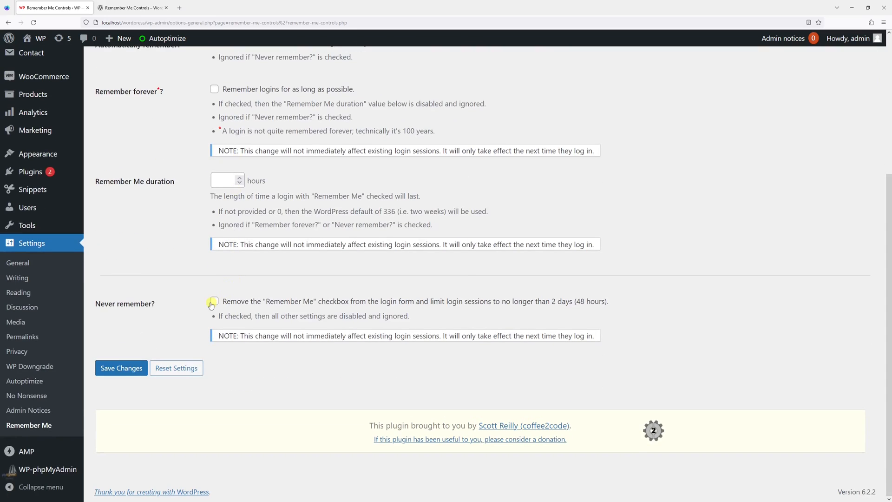
{"action": "double_click", "coordinate": [124, 303]}
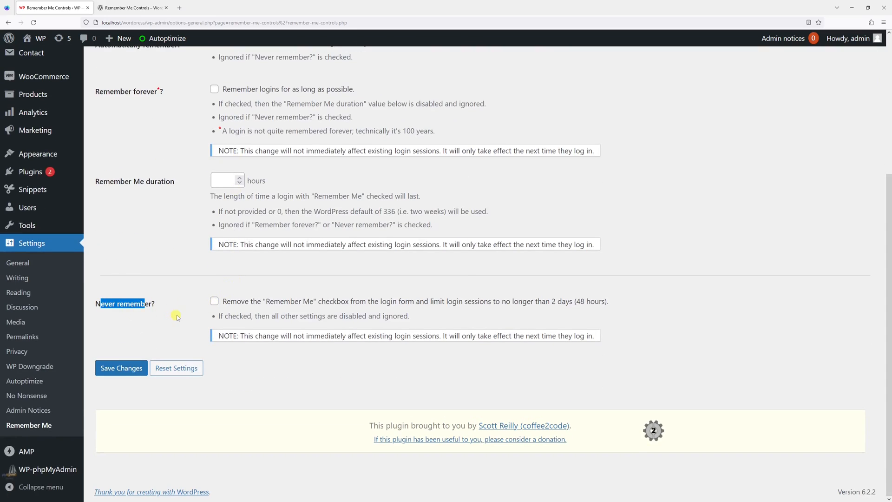
{"action": "left_click", "coordinate": [214, 301]}
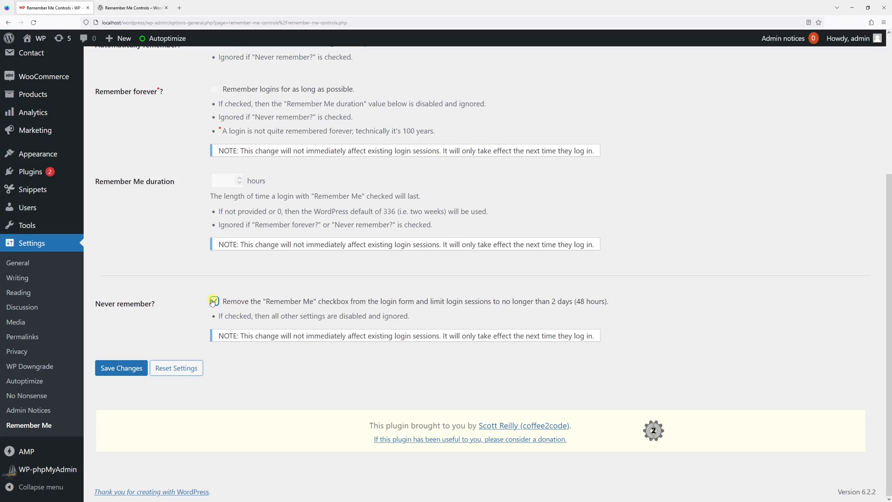
{"action": "left_click", "coordinate": [215, 300]}
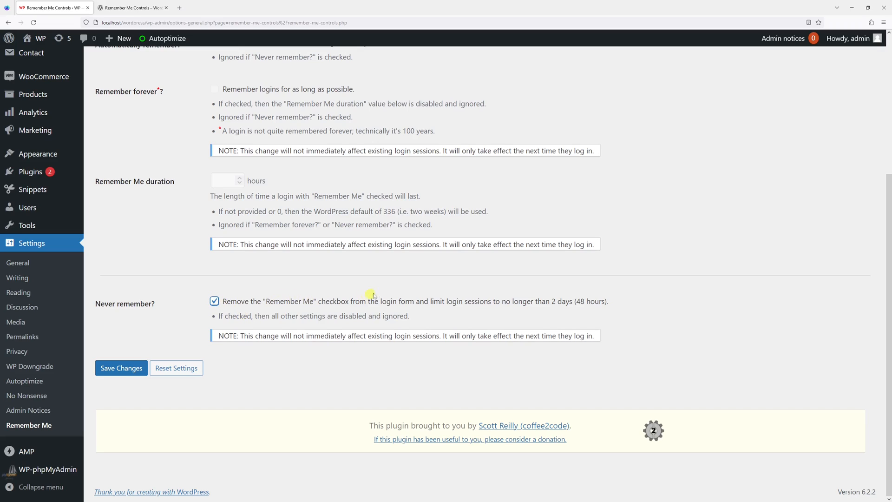
{"action": "mouse_move", "coordinate": [466, 305]}
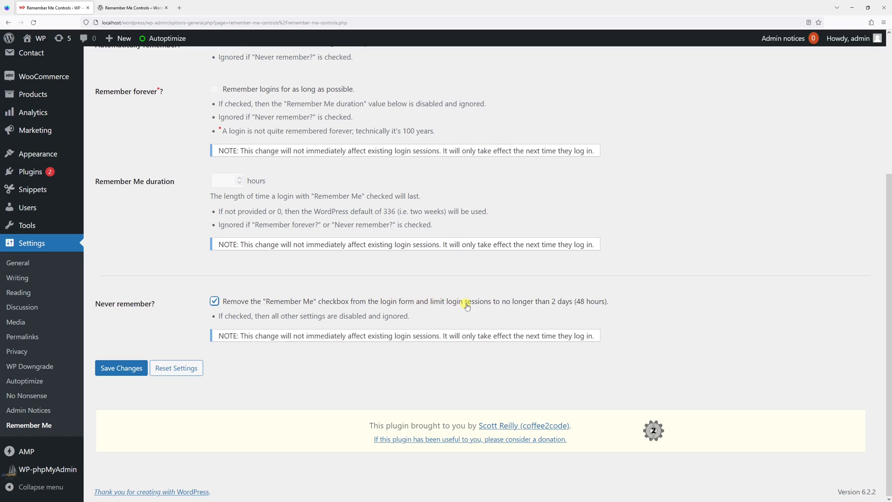
{"action": "mouse_move", "coordinate": [579, 313]}
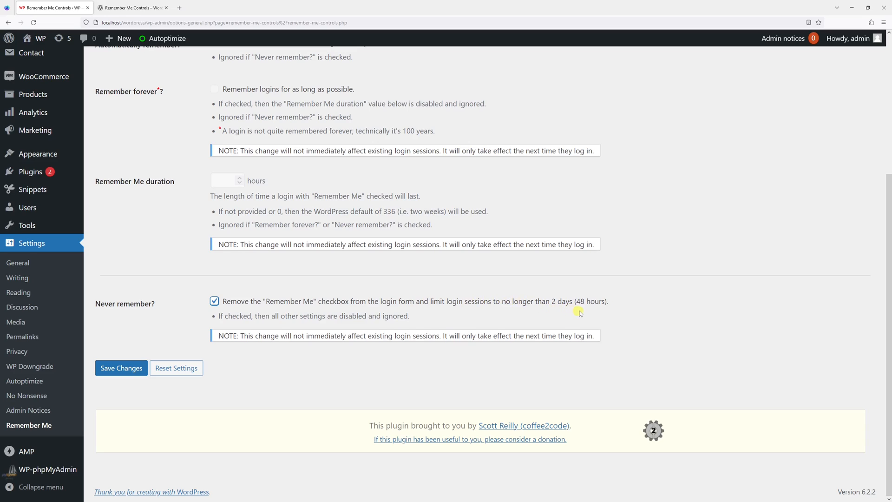
{"action": "left_click", "coordinate": [121, 368]}
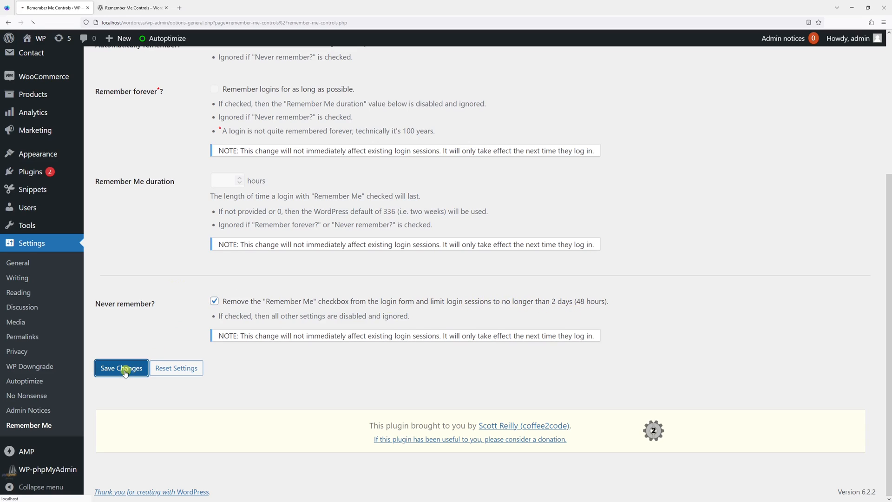
{"action": "left_click", "coordinate": [120, 368]}
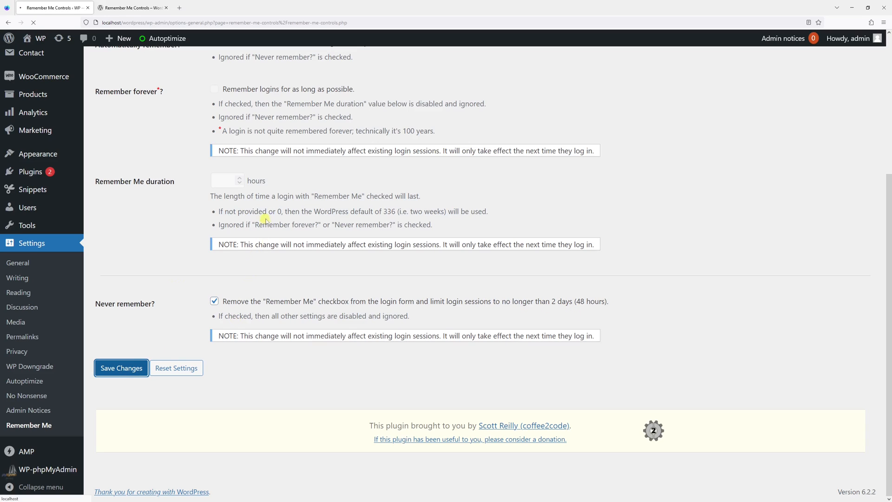
{"action": "left_click", "coordinate": [121, 368]}
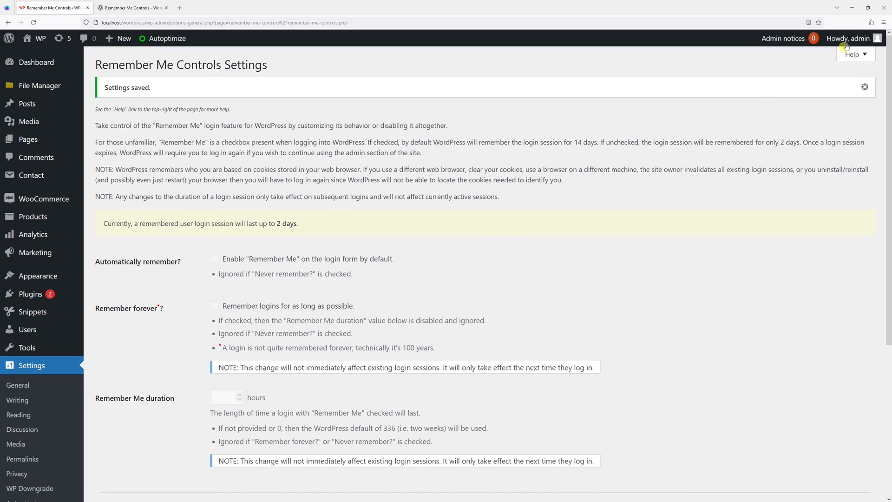
Step: Log out from the Howdy account menu so the login screen appears without Remember Me
{"action": "left_click", "coordinate": [848, 38]}
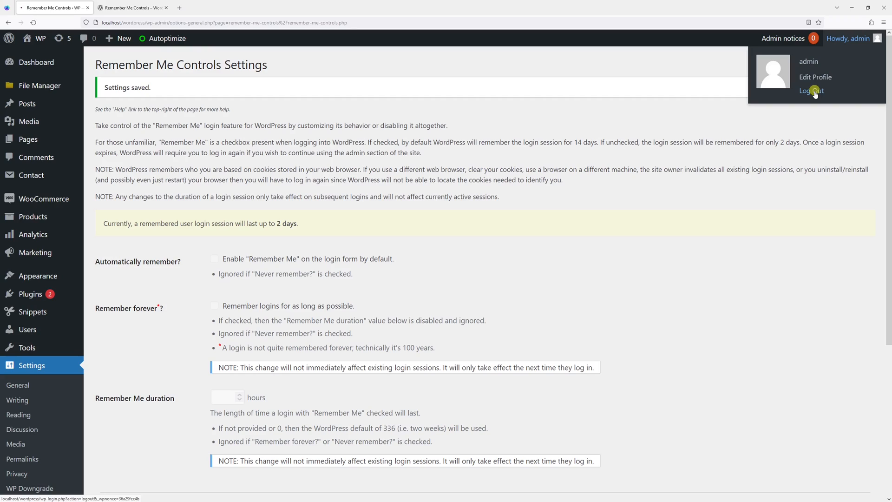
{"action": "left_click", "coordinate": [810, 90]}
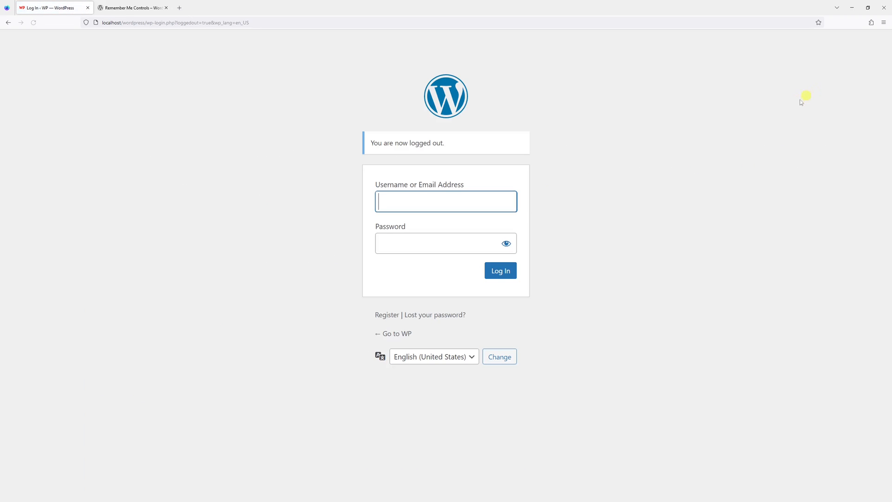
{"action": "mouse_move", "coordinate": [259, 246]}
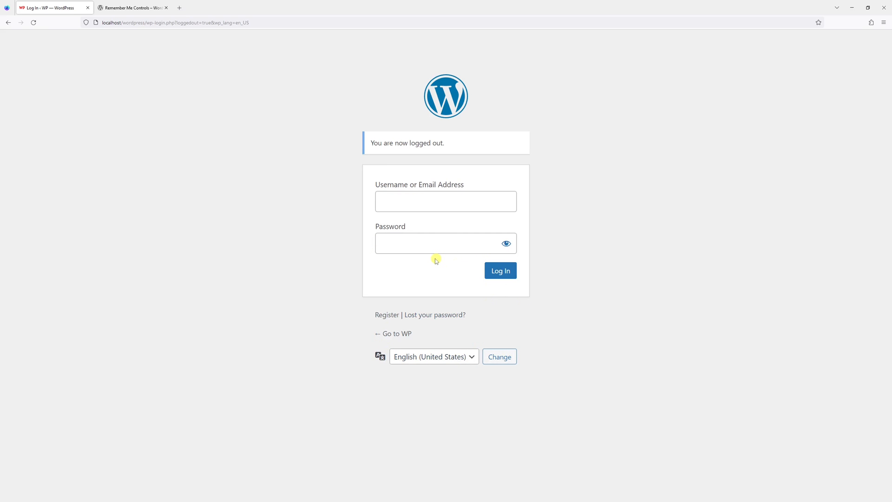
{"action": "mouse_move", "coordinate": [448, 264]}
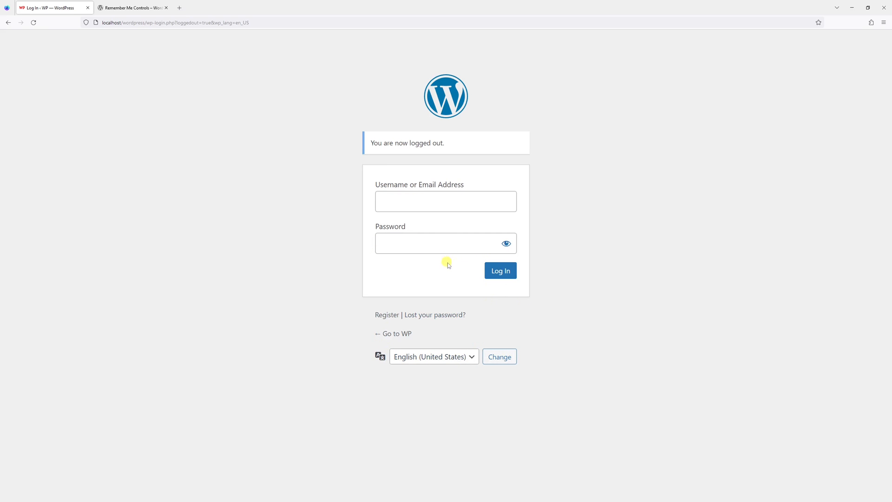